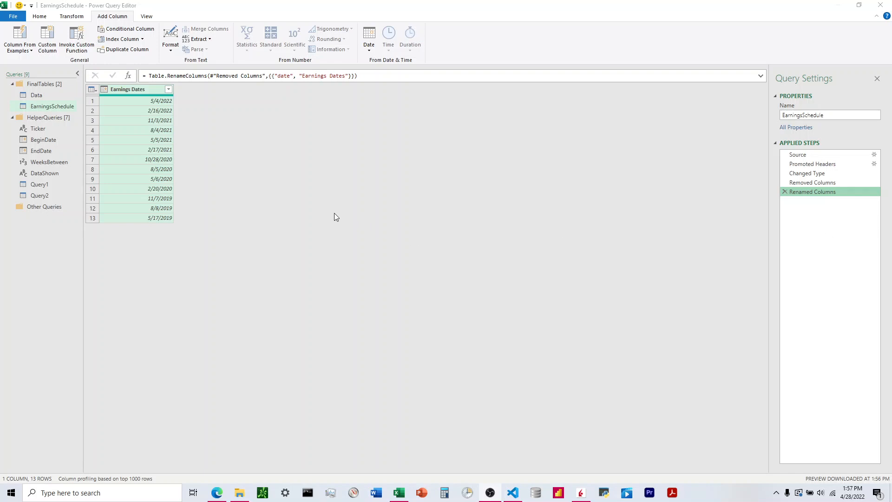
mouse_move(235, 208)
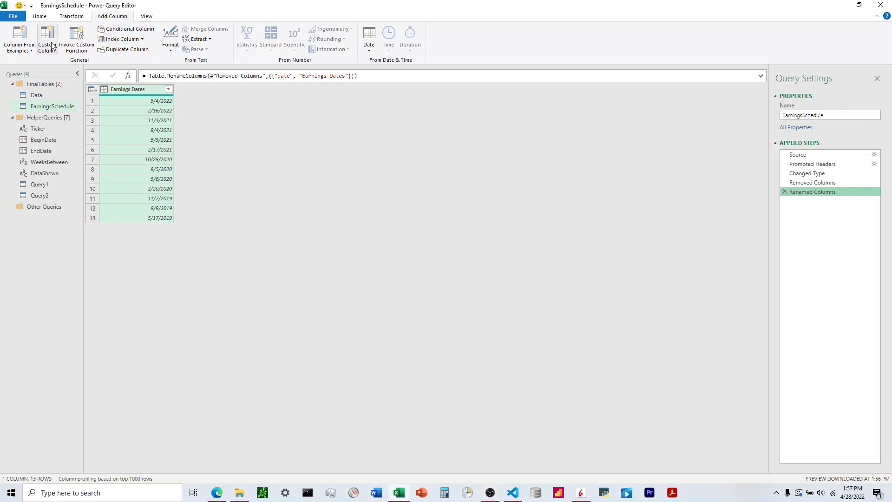
Create a Custom column with the formula DateTime.LocalNow() giving the current timestamp
left_click(47, 40)
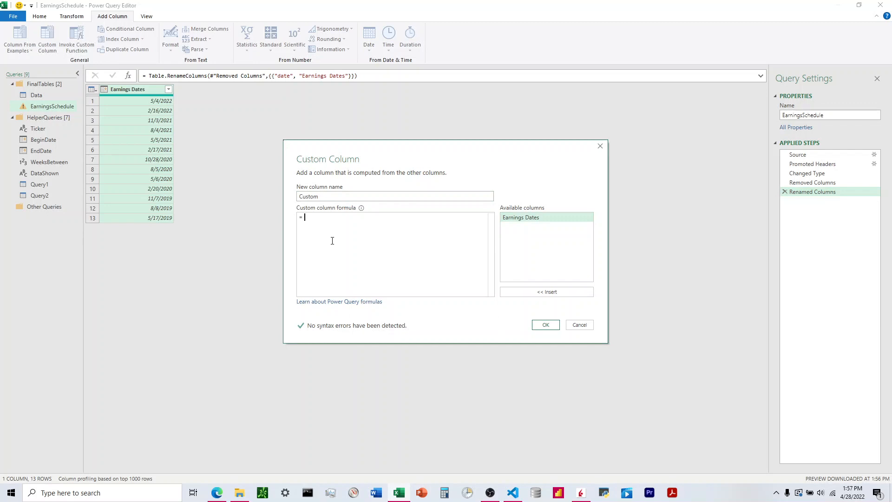
type("Date")
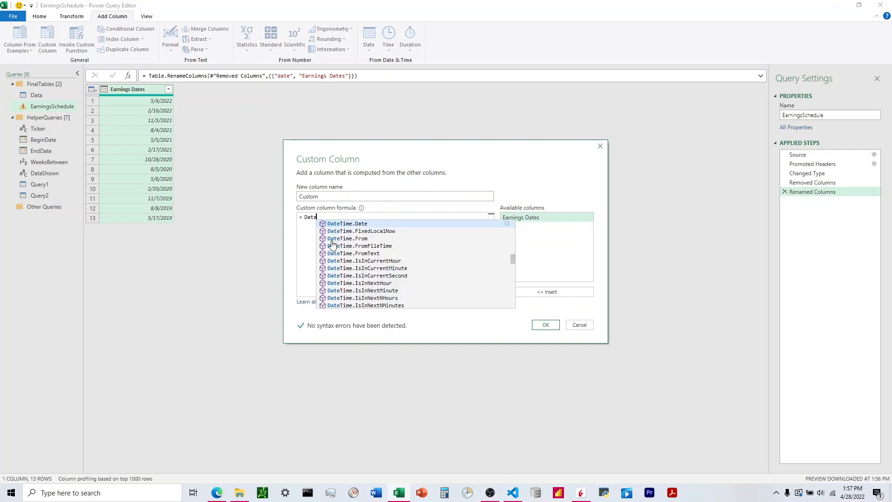
type("Time")
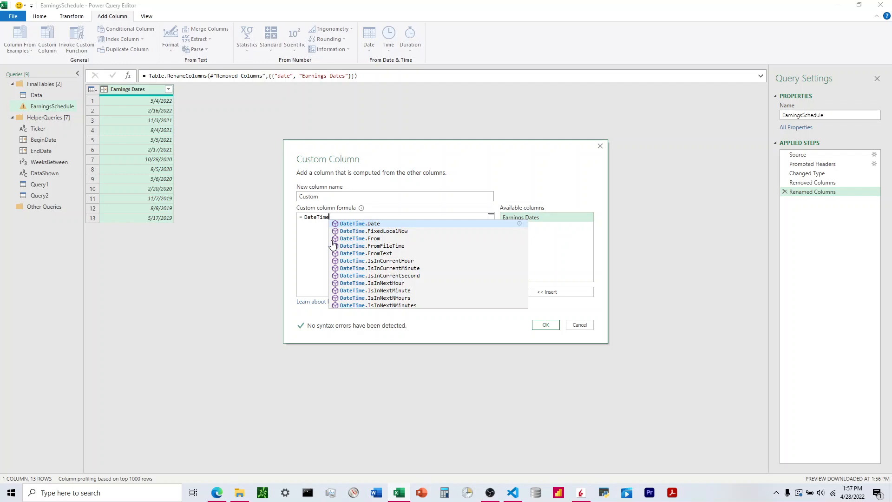
type(".Local")
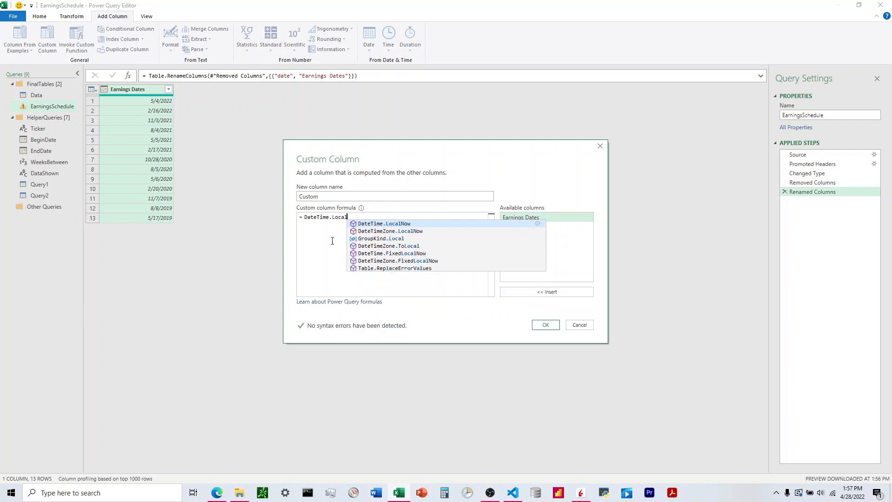
type("Now(")
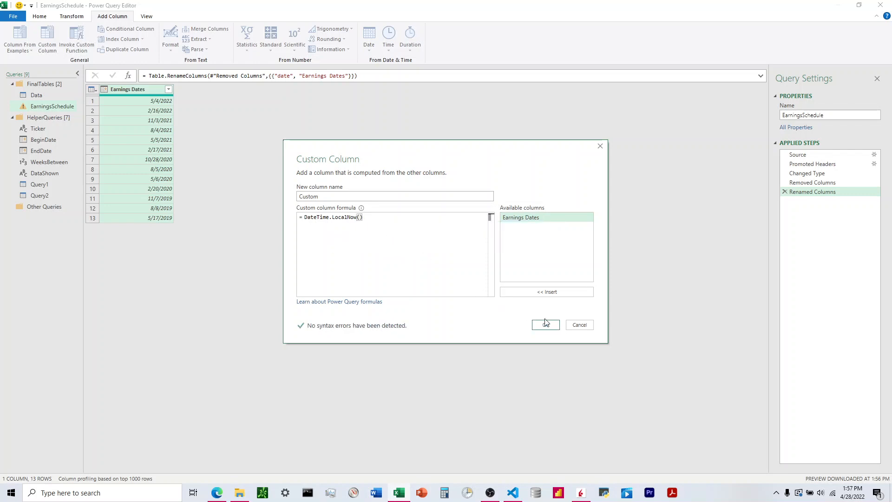
left_click(544, 324)
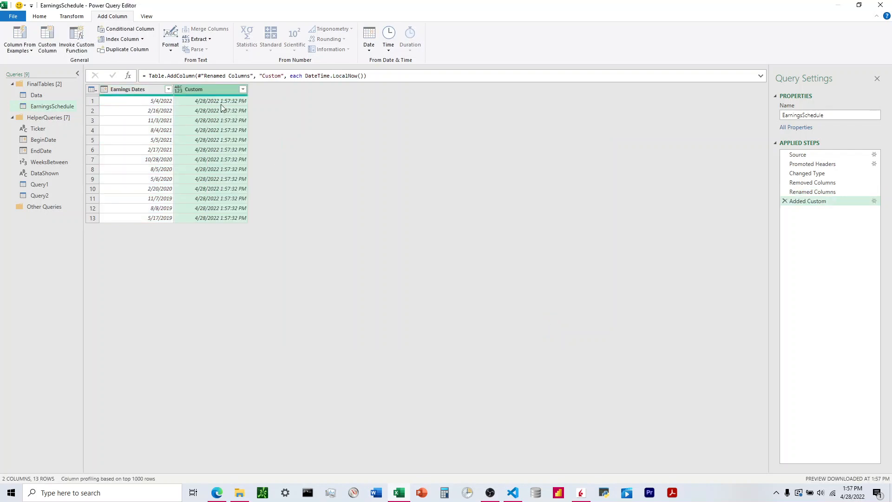
mouse_move(219, 111)
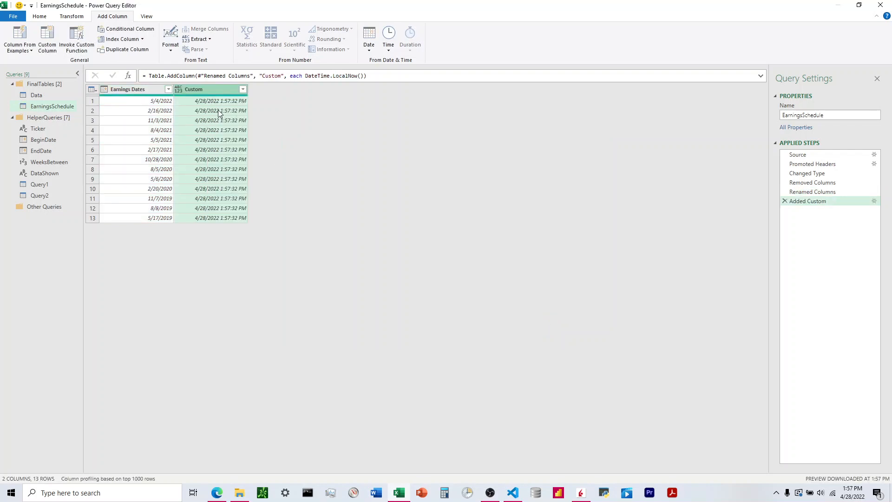
Reopen the Added Custom step's settings from Applied Steps to revise its formula
left_click(306, 75)
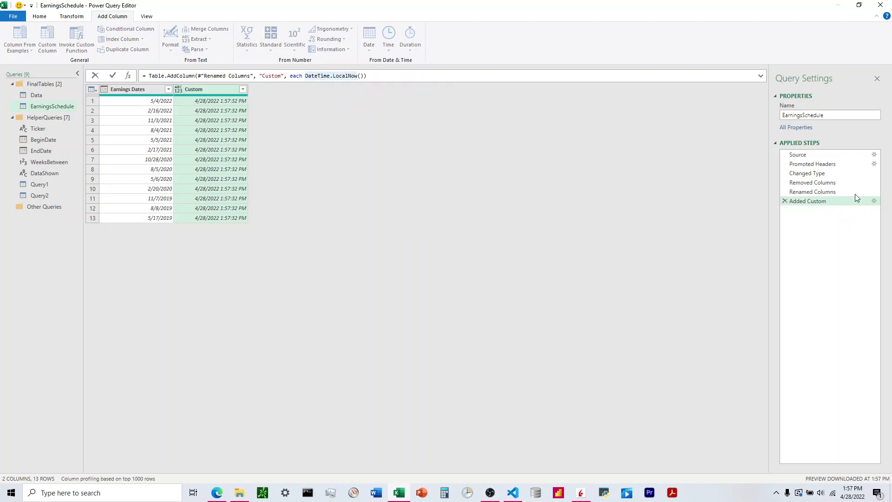
mouse_move(874, 201)
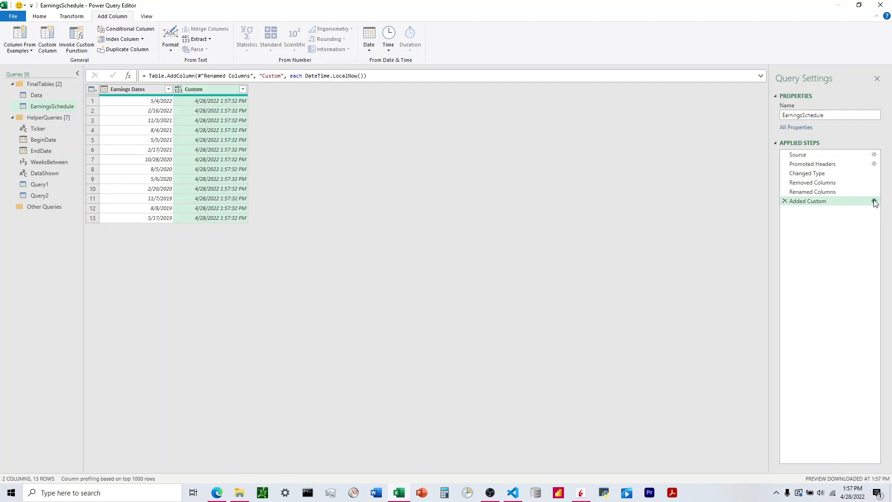
left_click(874, 201)
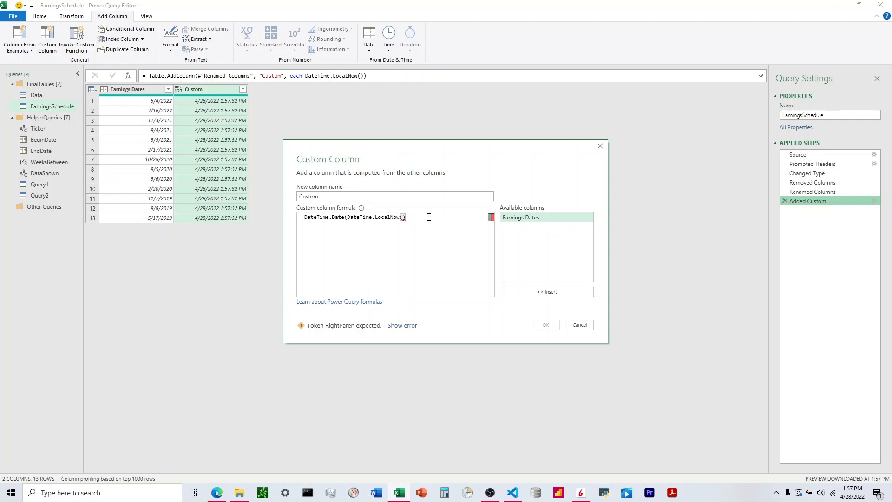
Change the formula to DateTime.Time(DateTime.LocalNow()) so rows show only the current time
left_click(545, 325)
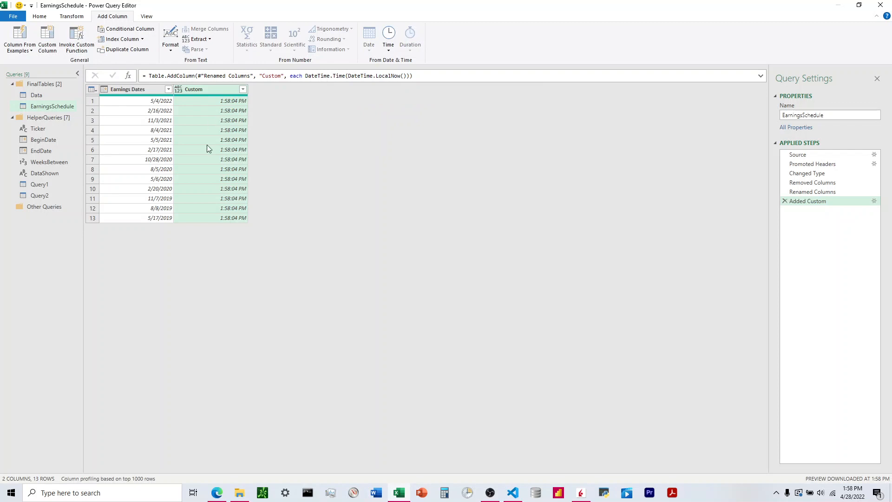
left_click(39, 16)
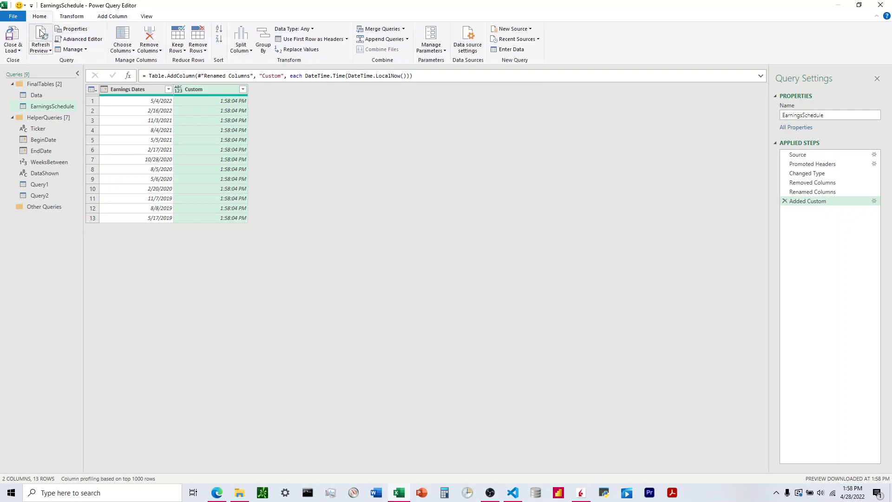